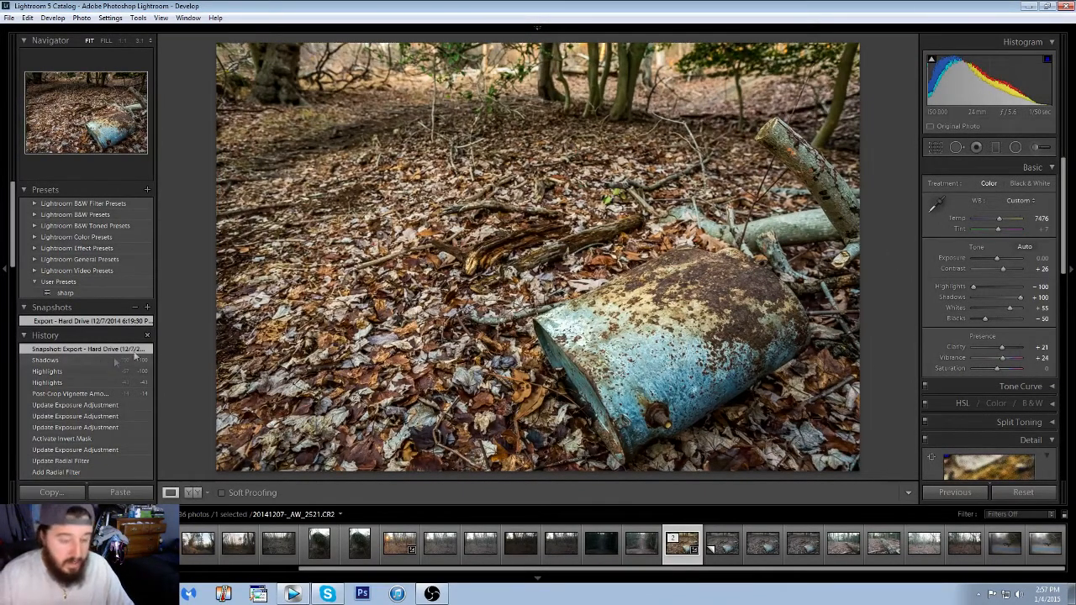
Reset all edits, then set Highlights to -100 and Shadows to +100.
left_click(1023, 492)
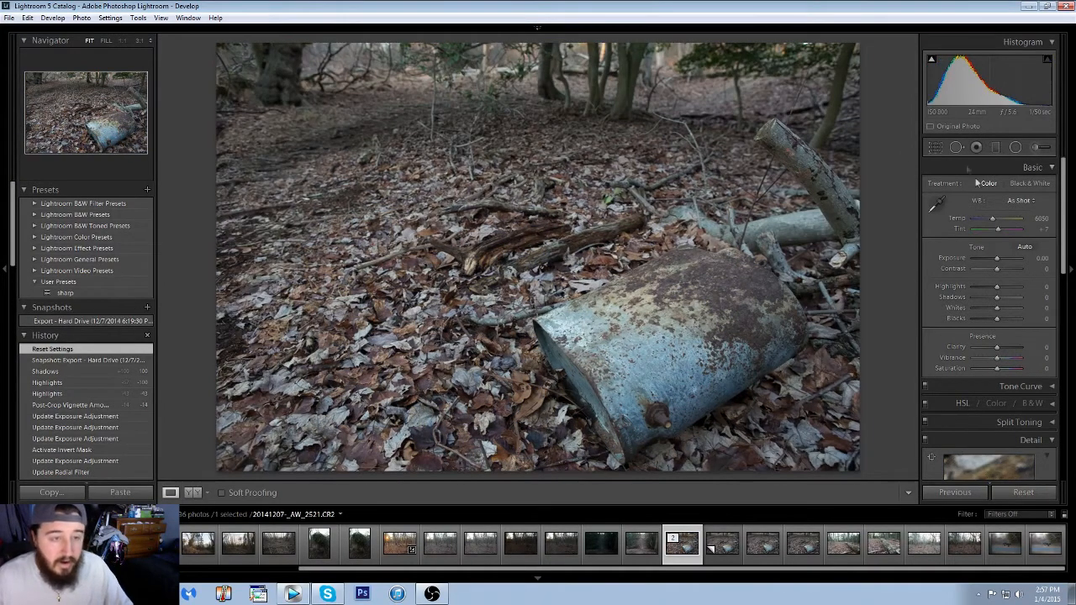
left_click_drag(996, 287, 973, 286)
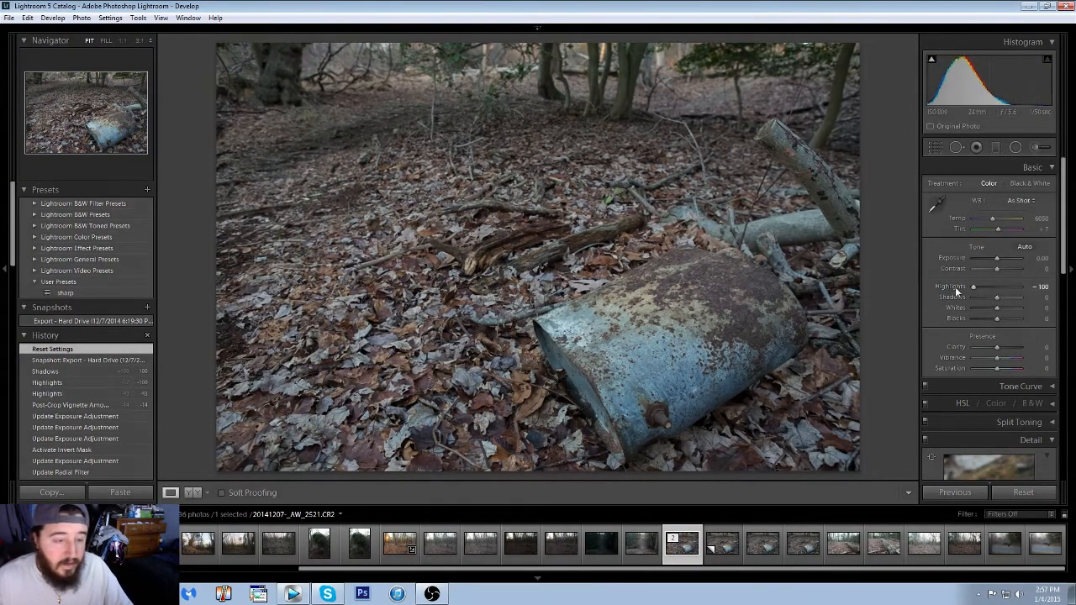
left_click_drag(995, 297, 1021, 297)
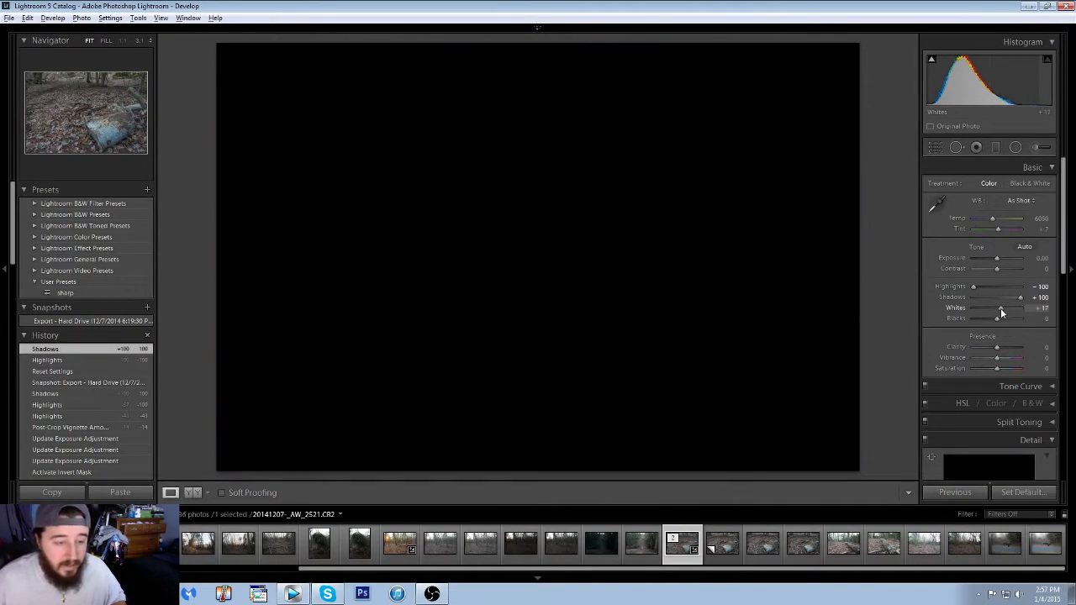
Set Whites to +52 and Blacks to -52, watching the clipping previews.
left_click_drag(997, 308, 1009, 308)
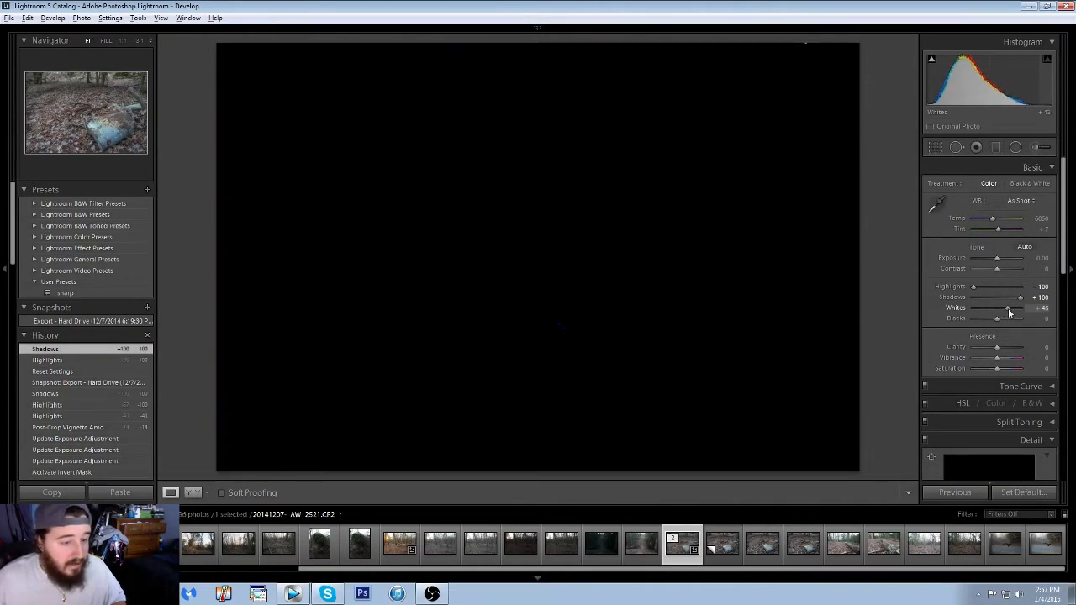
left_click_drag(1008, 317, 1012, 317)
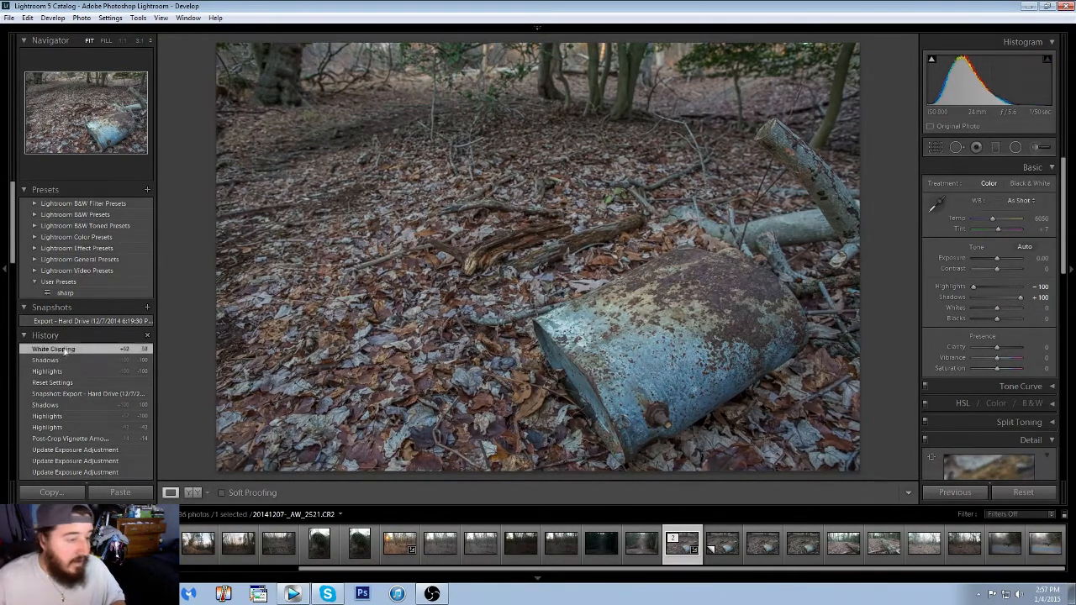
left_click_drag(996, 308, 1019, 308)
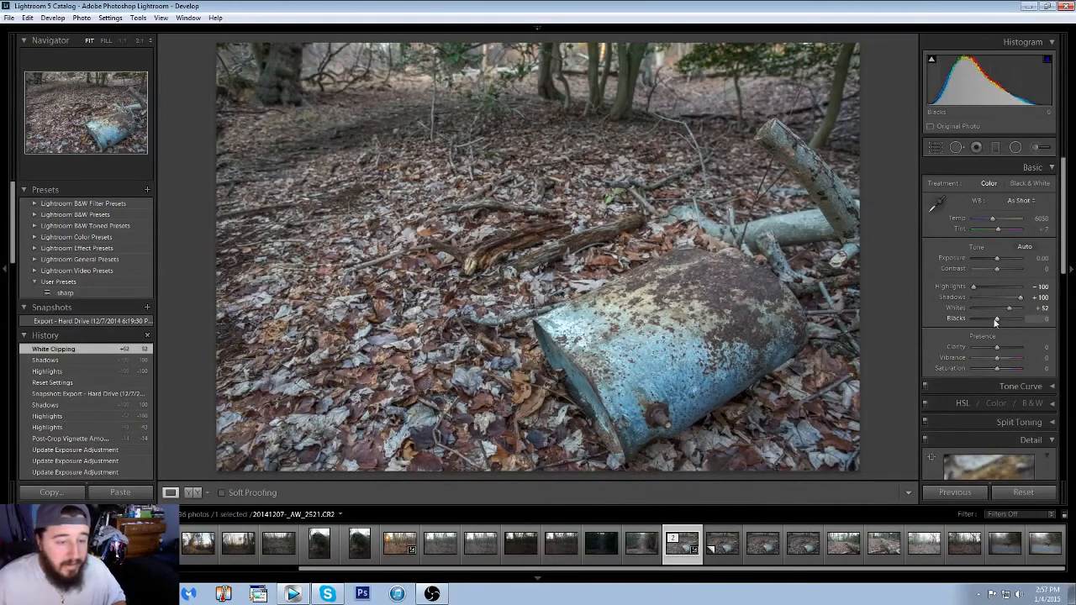
left_click_drag(1019, 320, 992, 319)
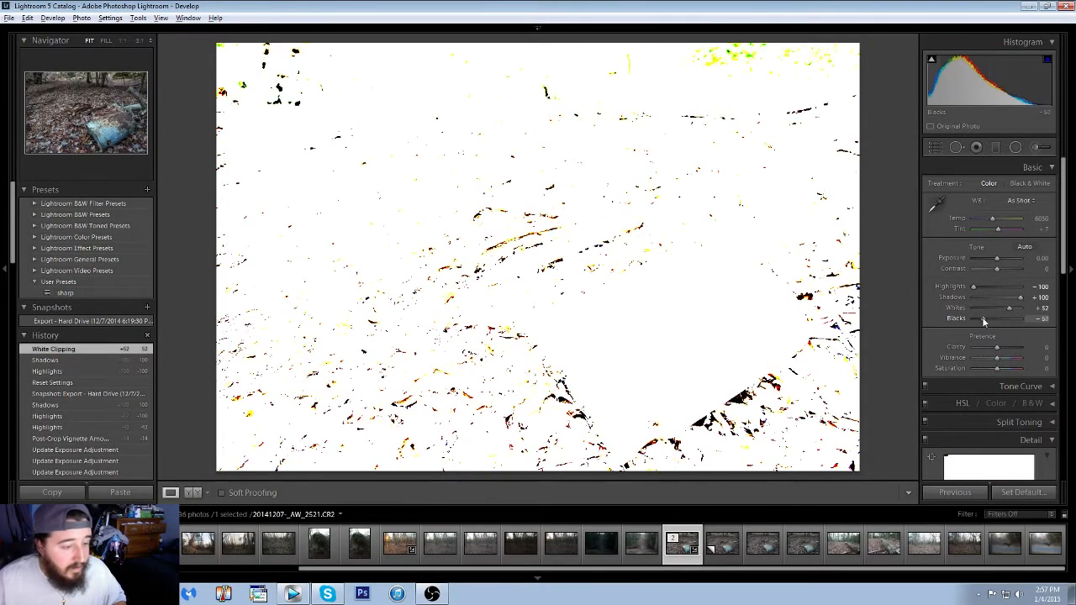
left_click_drag(996, 318, 975, 317)
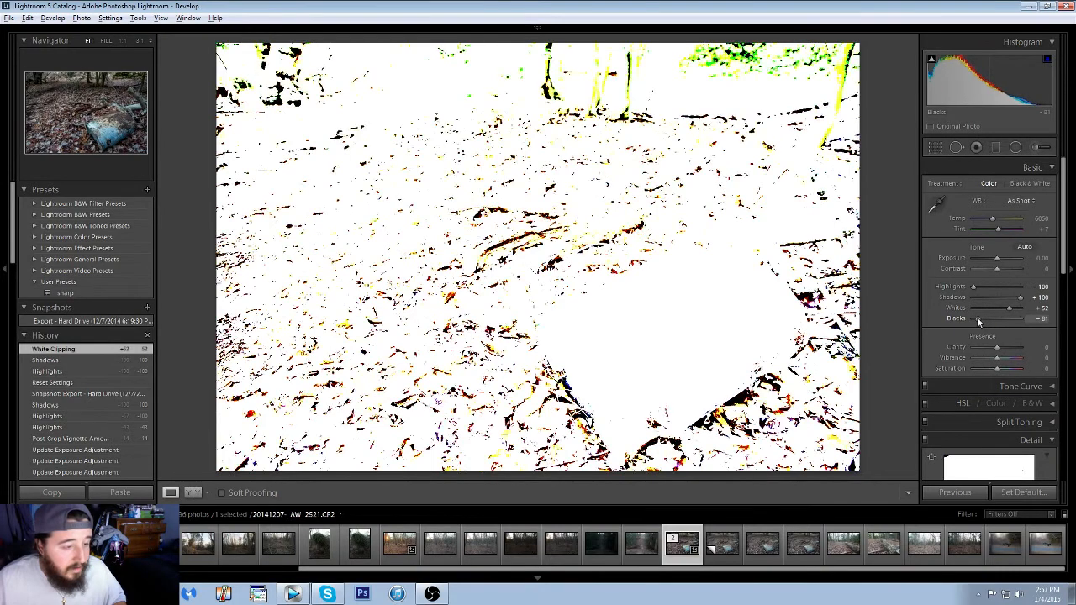
left_click_drag(1000, 318, 983, 319)
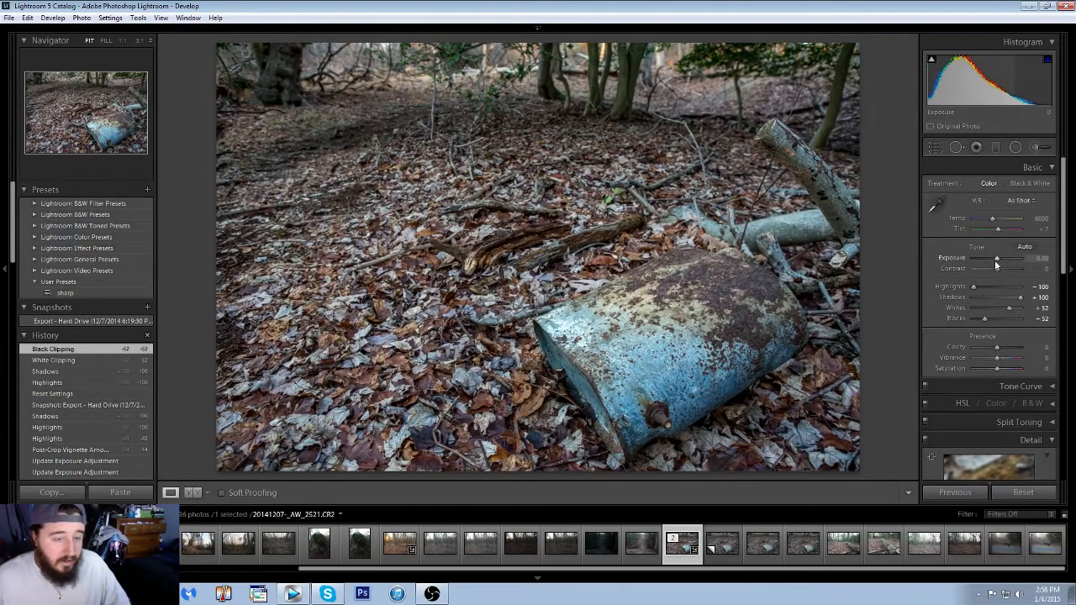
Set Basic panel Exposure to +0.48 and Contrast to +43.
left_click_drag(996, 259, 999, 259)
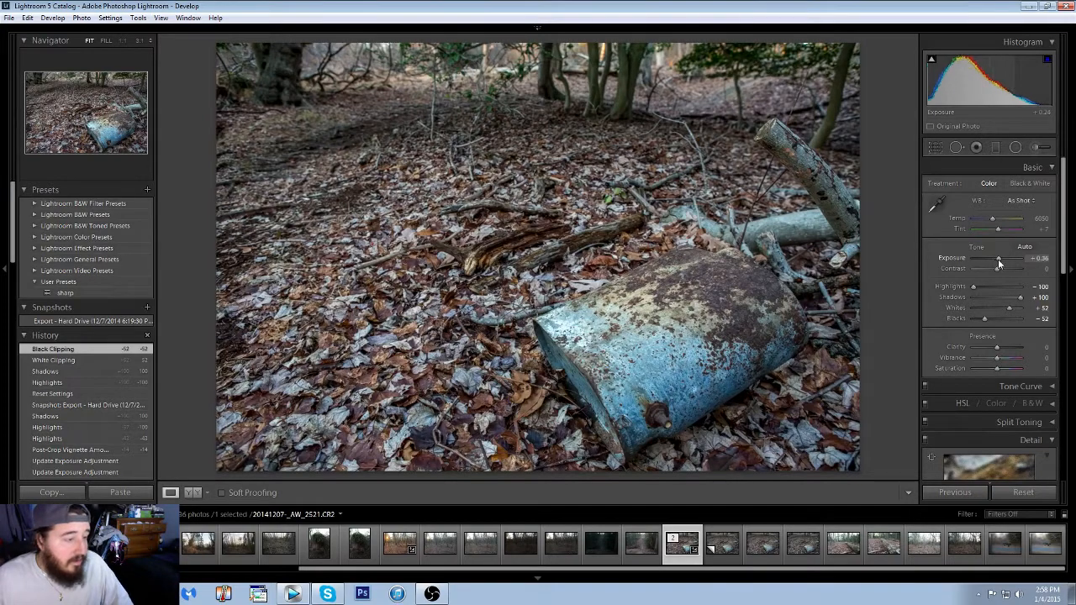
left_click_drag(998, 258, 1004, 258)
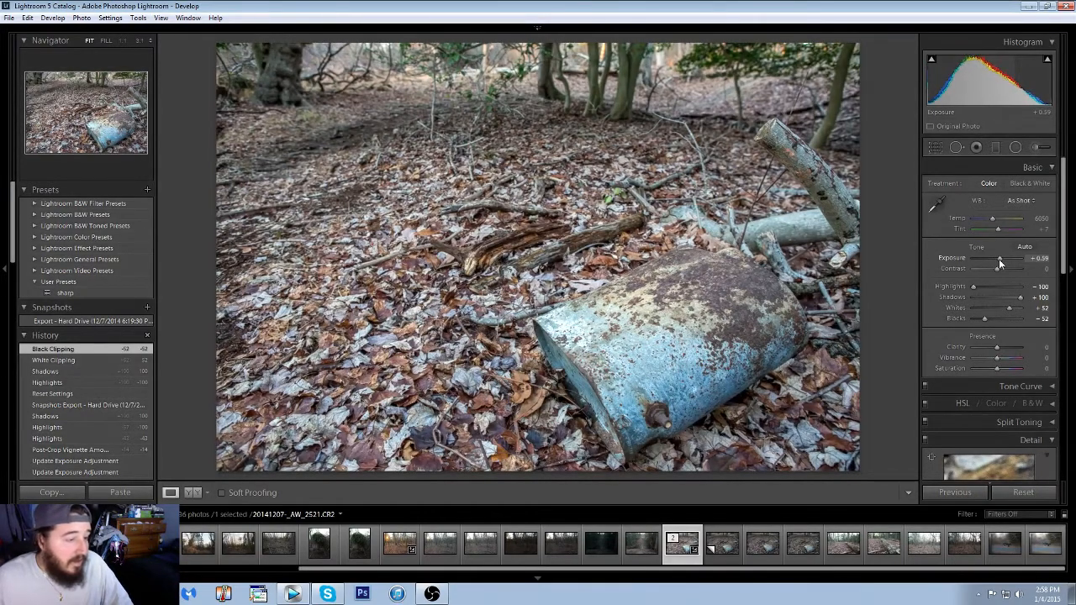
left_click_drag(999, 258, 995, 258)
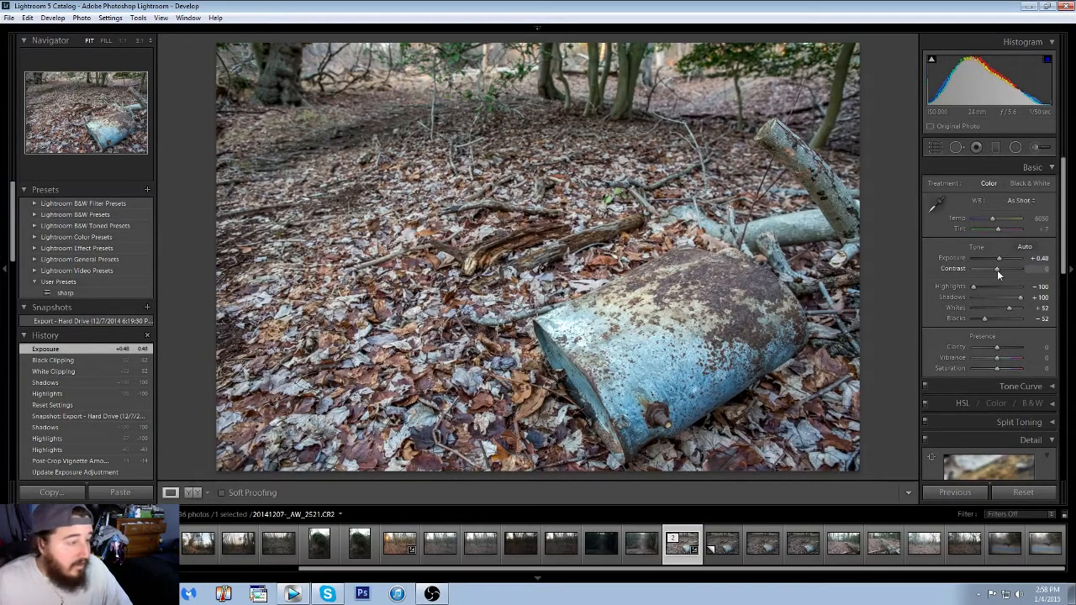
left_click_drag(996, 269, 1007, 269)
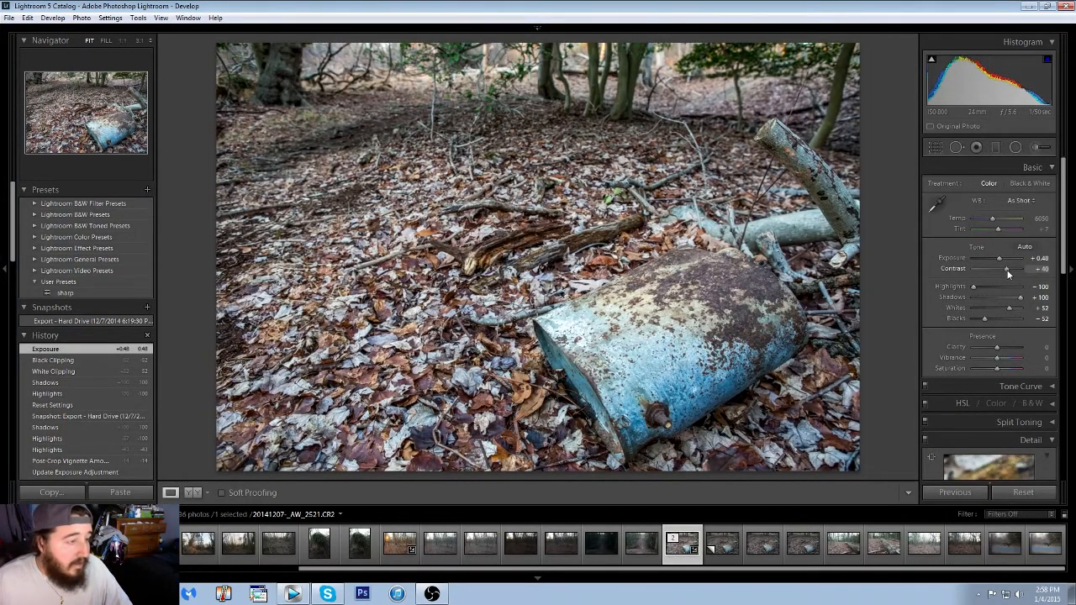
left_click_drag(1006, 269, 1008, 268)
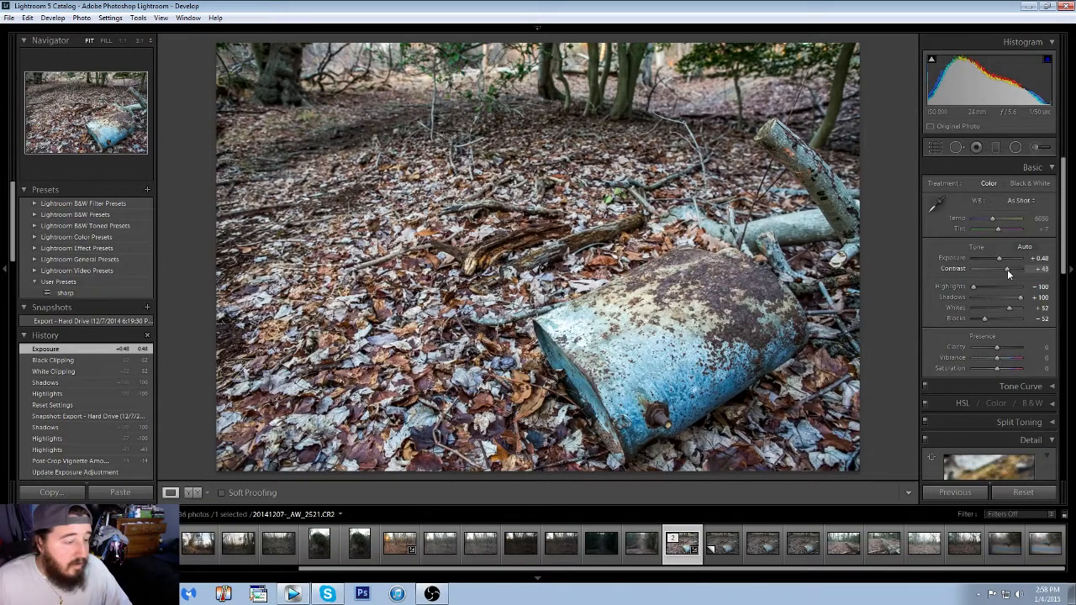
left_click_drag(996, 268, 1009, 268)
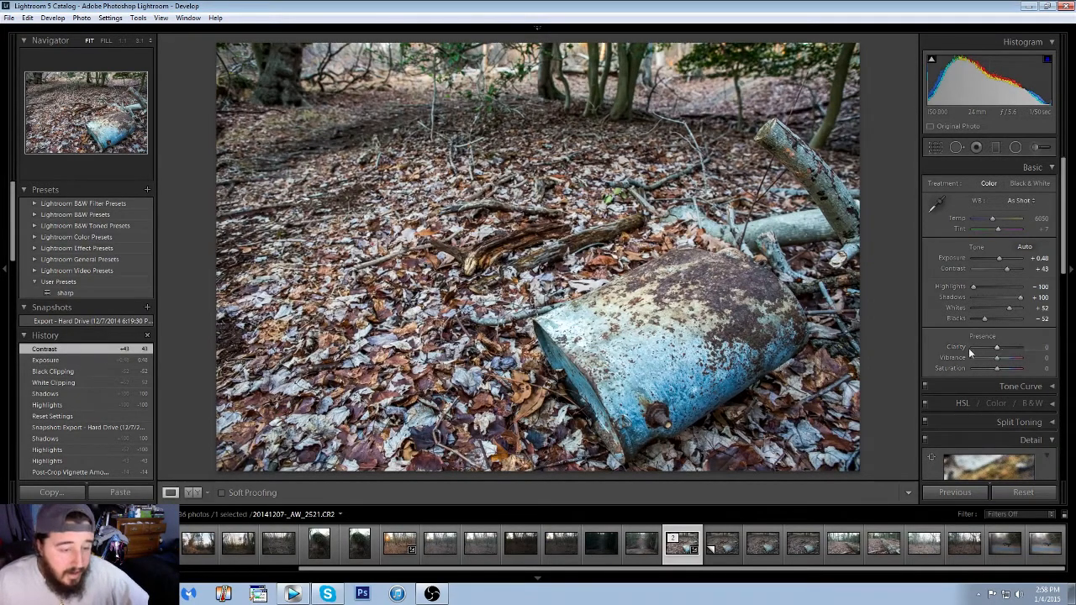
Raise Presence Clarity to +10 for leaf and rust texture.
left_click_drag(982, 347, 999, 347)
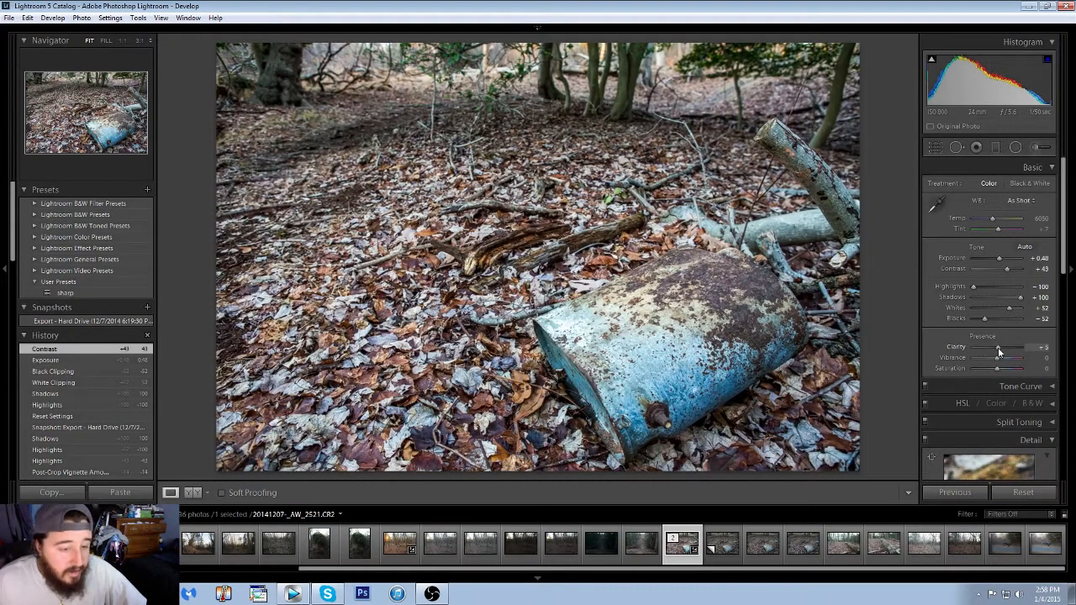
left_click_drag(996, 347, 1012, 347)
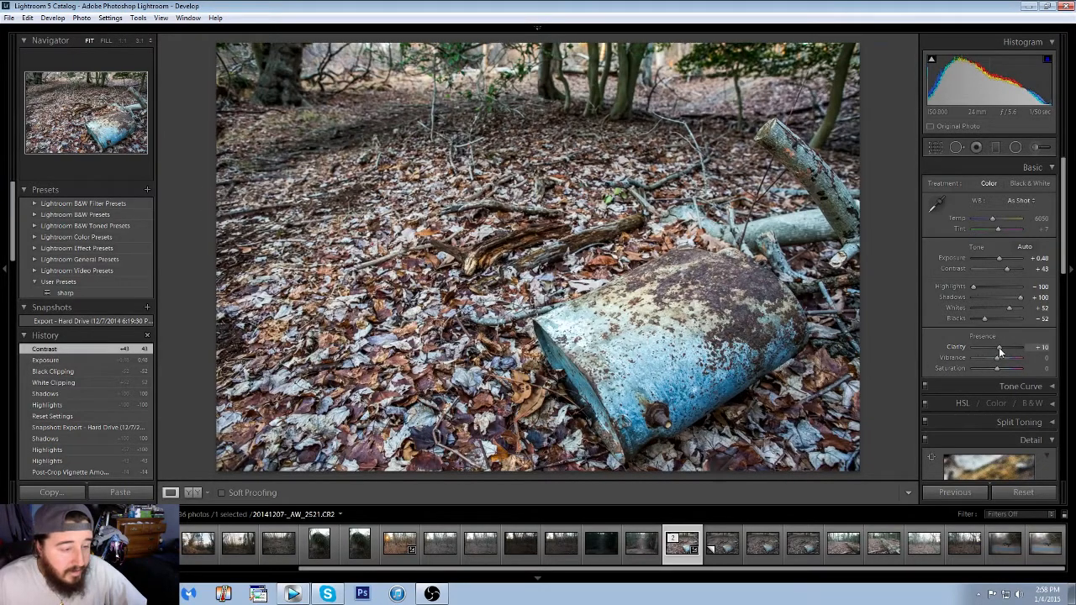
left_click_drag(996, 347, 1017, 348)
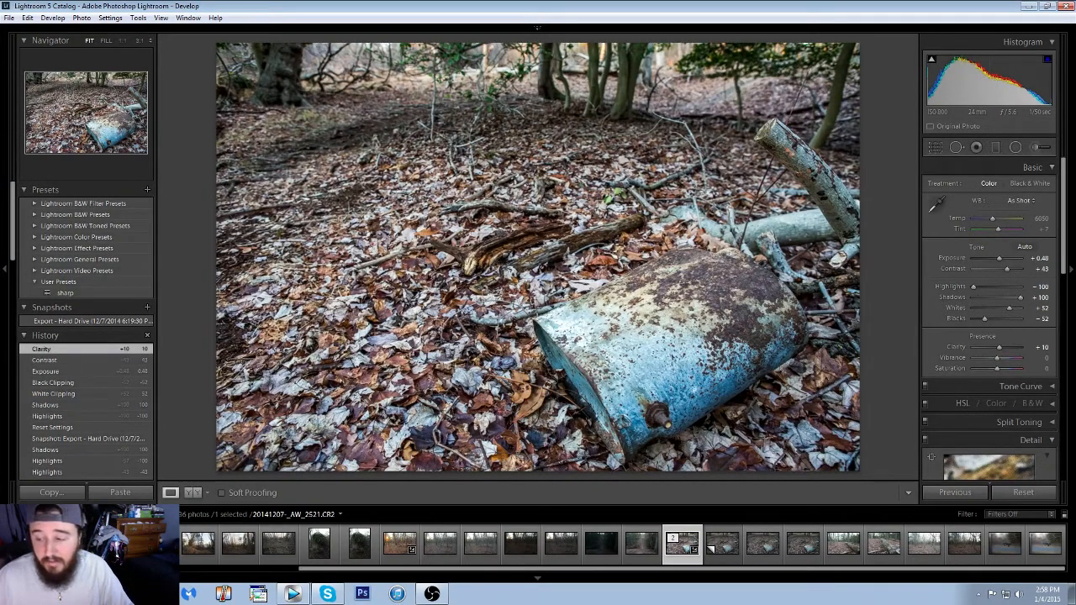
mouse_move(890, 215)
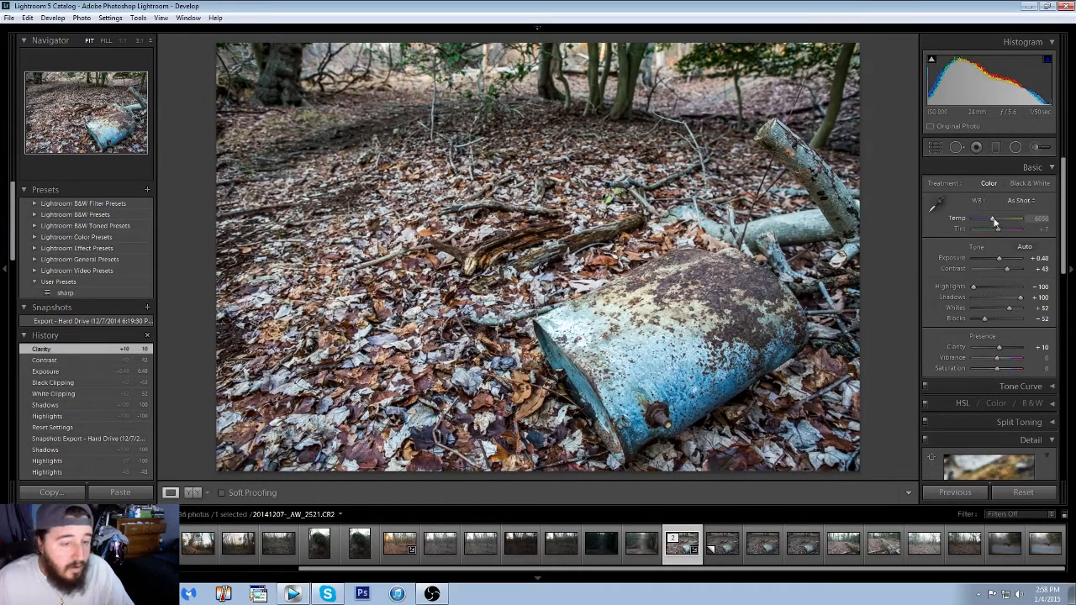
Warm the Temp slider to 7000 and inspect the barrel surface close up.
left_click_drag(1000, 217, 990, 217)
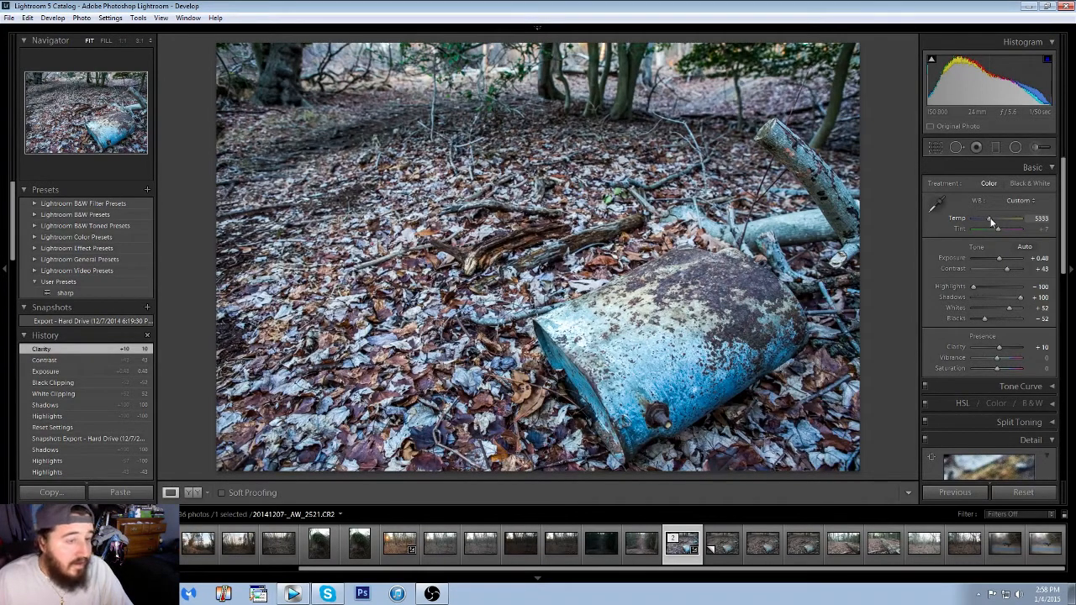
left_click_drag(992, 217, 1021, 218)
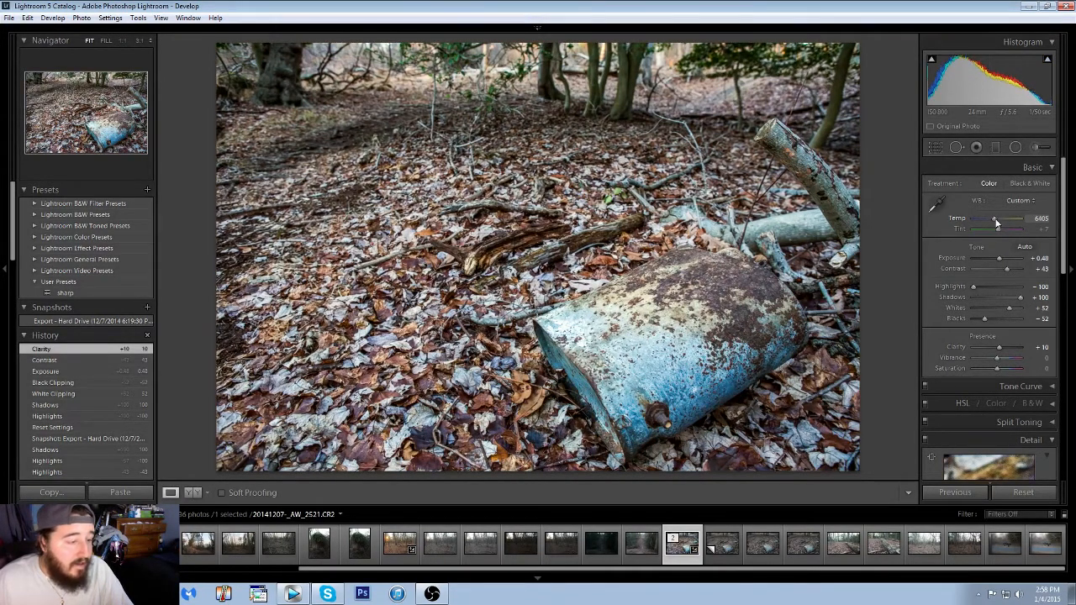
left_click_drag(1012, 219, 1021, 219)
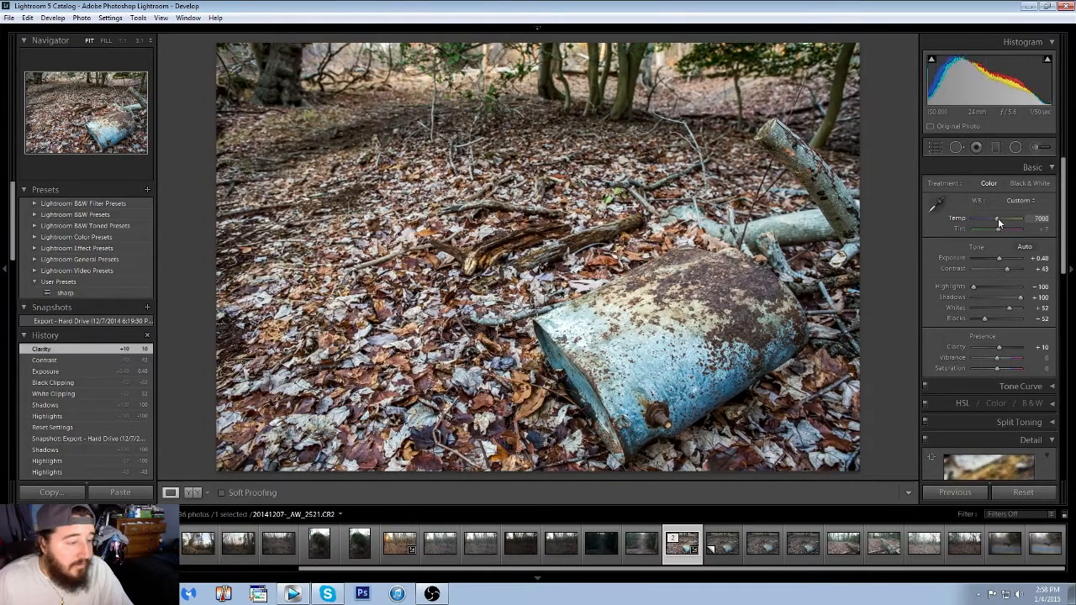
left_click_drag(996, 218, 1000, 217)
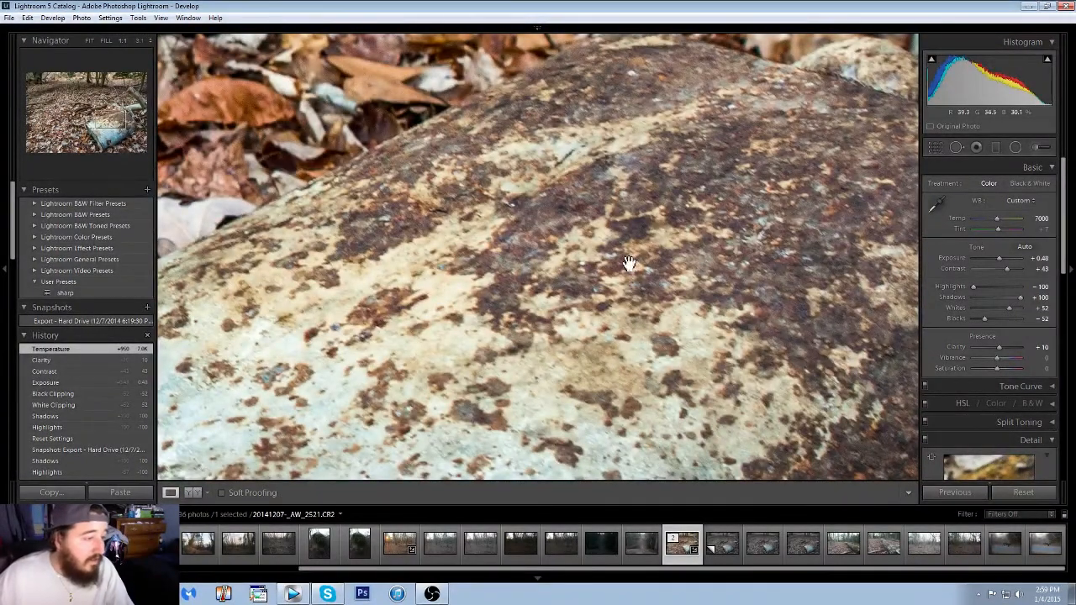
left_click_drag(629, 263, 477, 214)
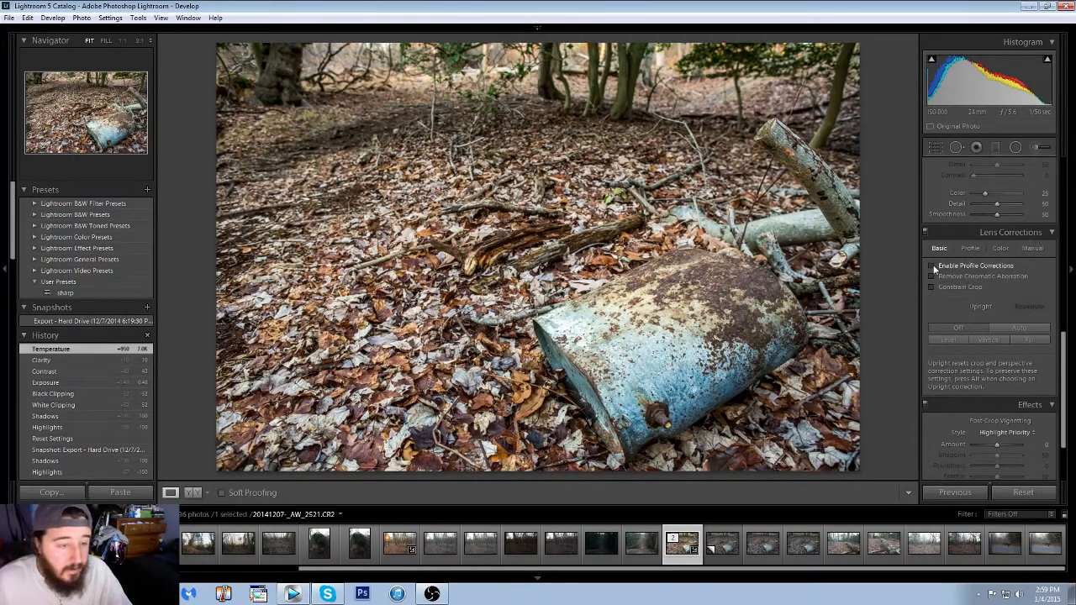
Enable profile corrections and chromatic aberration removal, reviewing the detected Canon lens profile.
left_click(932, 265)
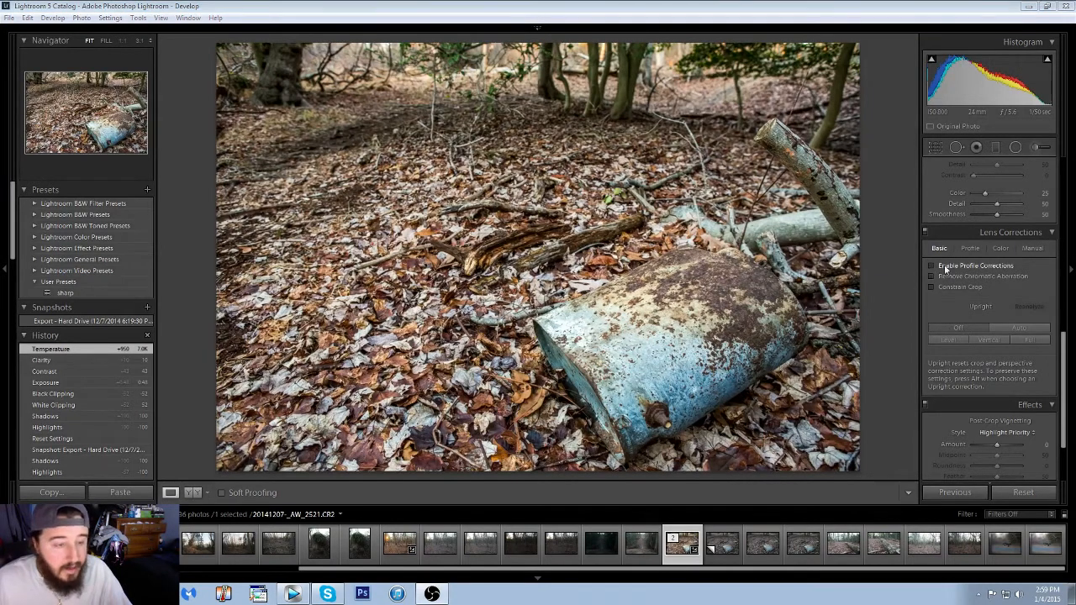
left_click(931, 266)
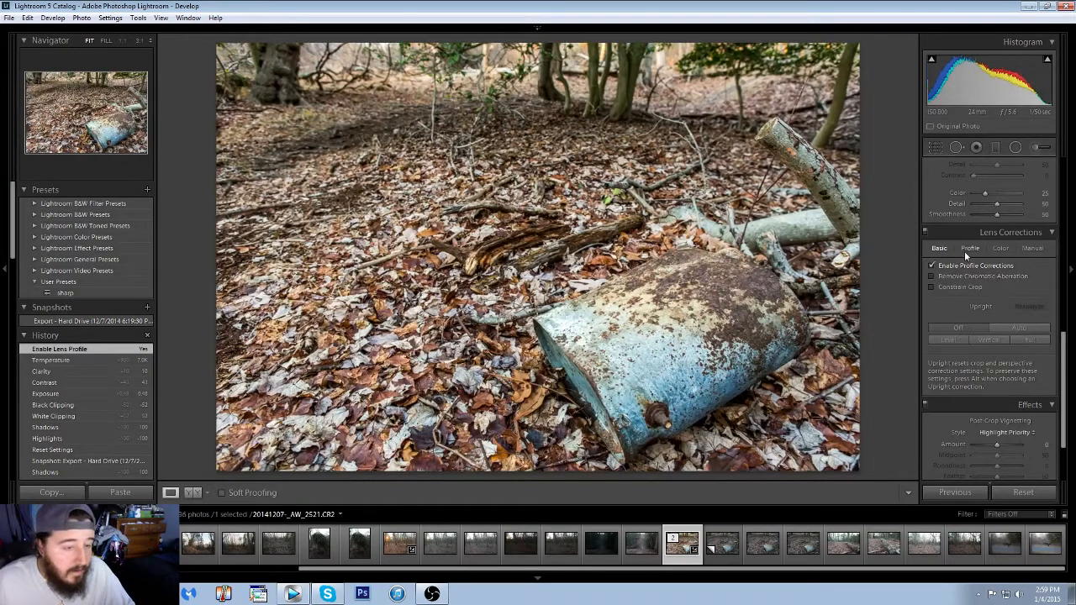
left_click(931, 275)
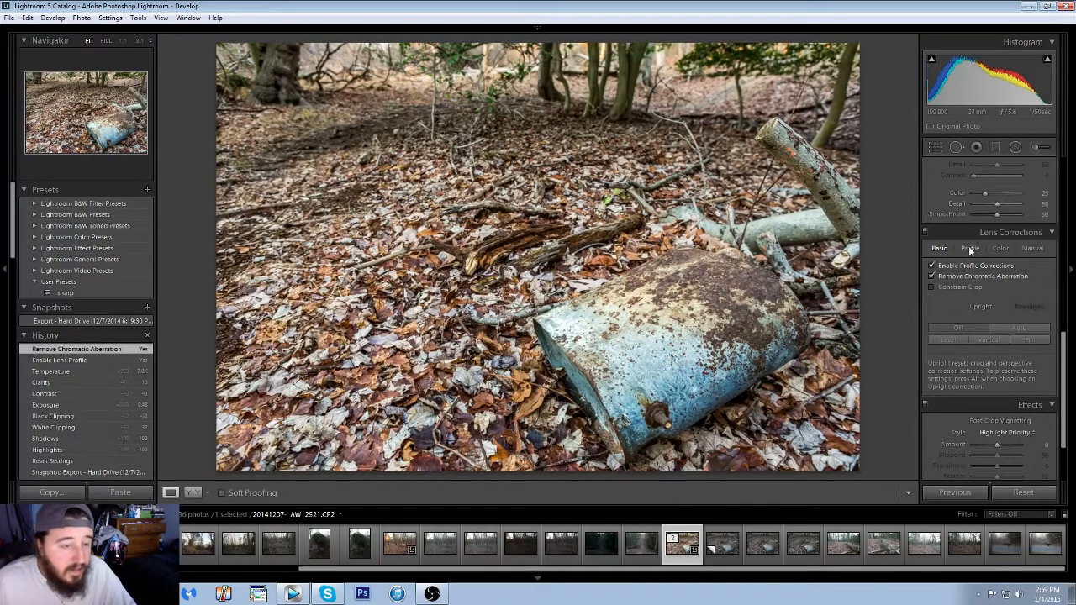
left_click(969, 248)
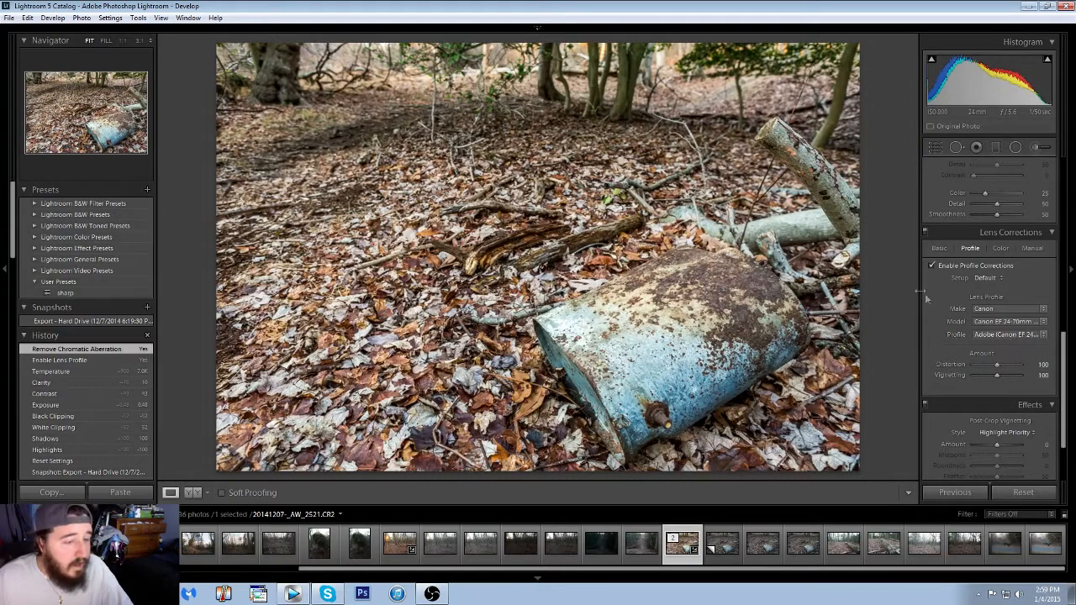
mouse_move(895, 276)
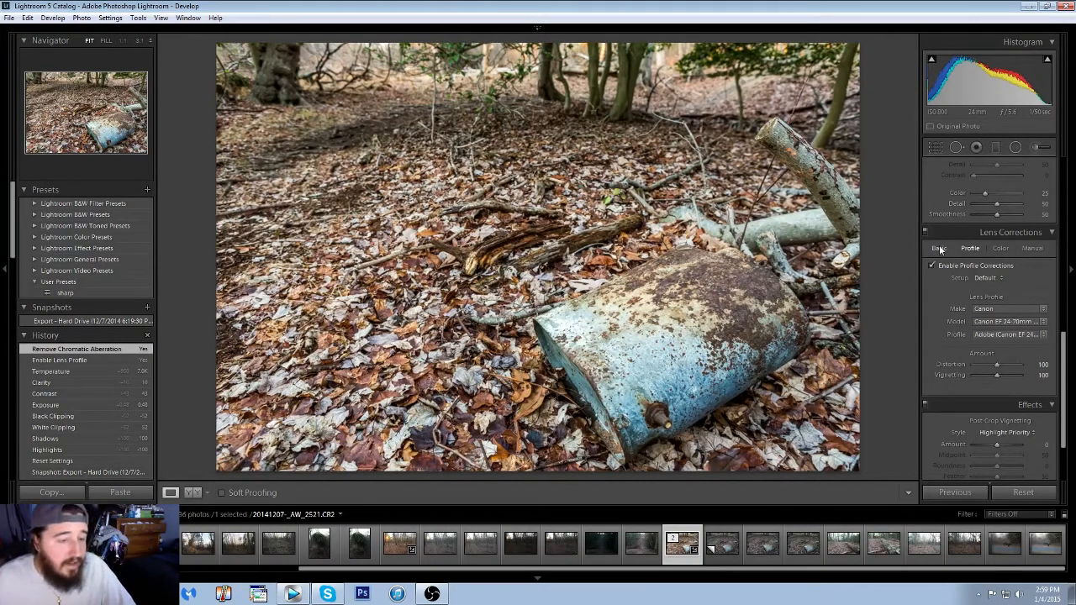
left_click(938, 248)
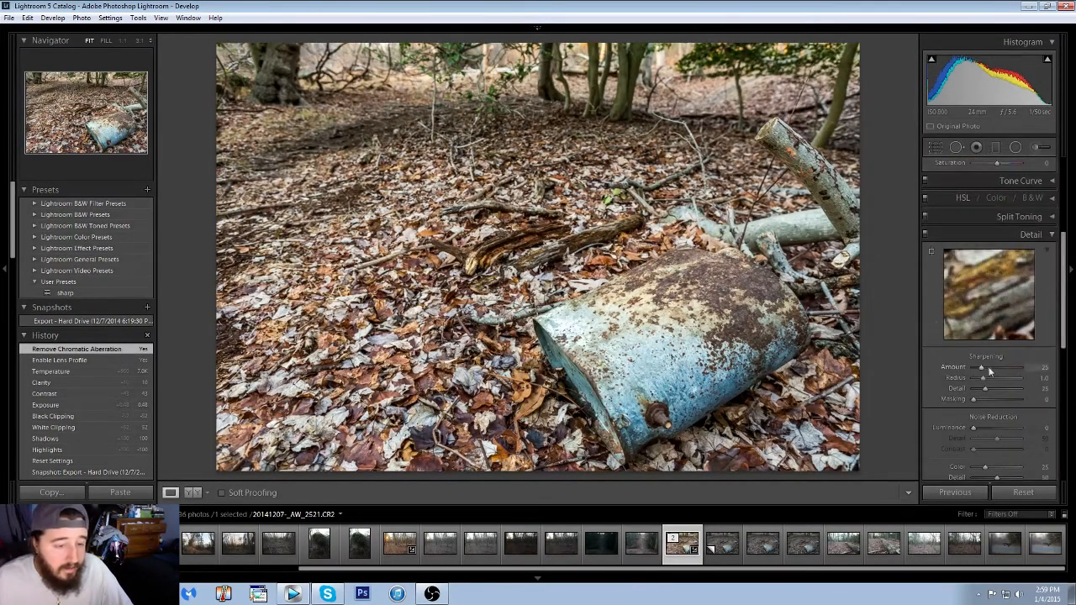
Set Detail Sharpening Amount to 59 and Luminance noise reduction to 37.
left_click_drag(979, 367, 1014, 367)
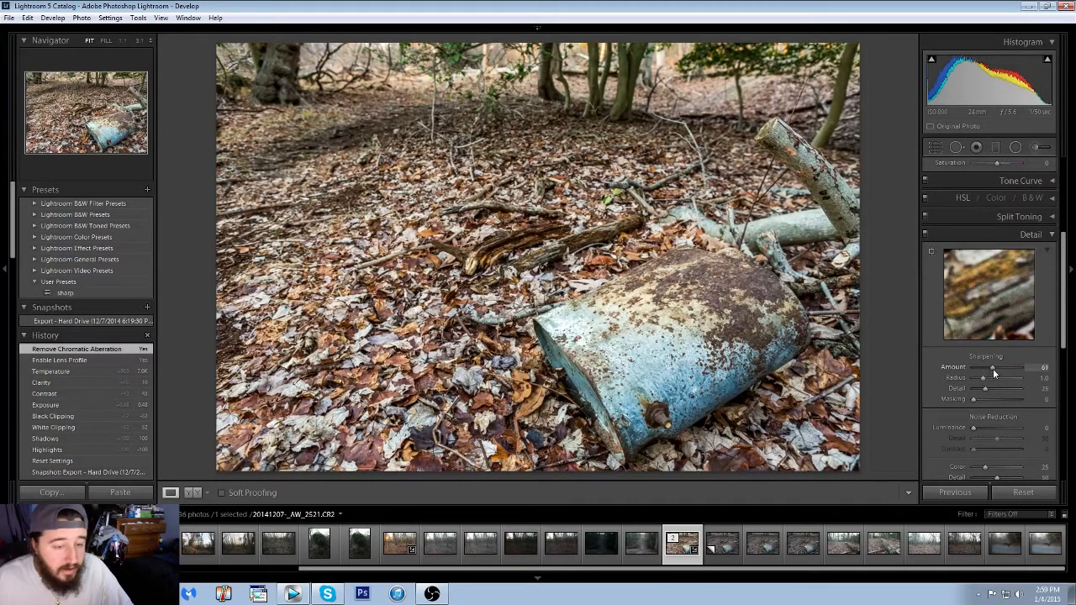
left_click_drag(992, 367, 1021, 367)
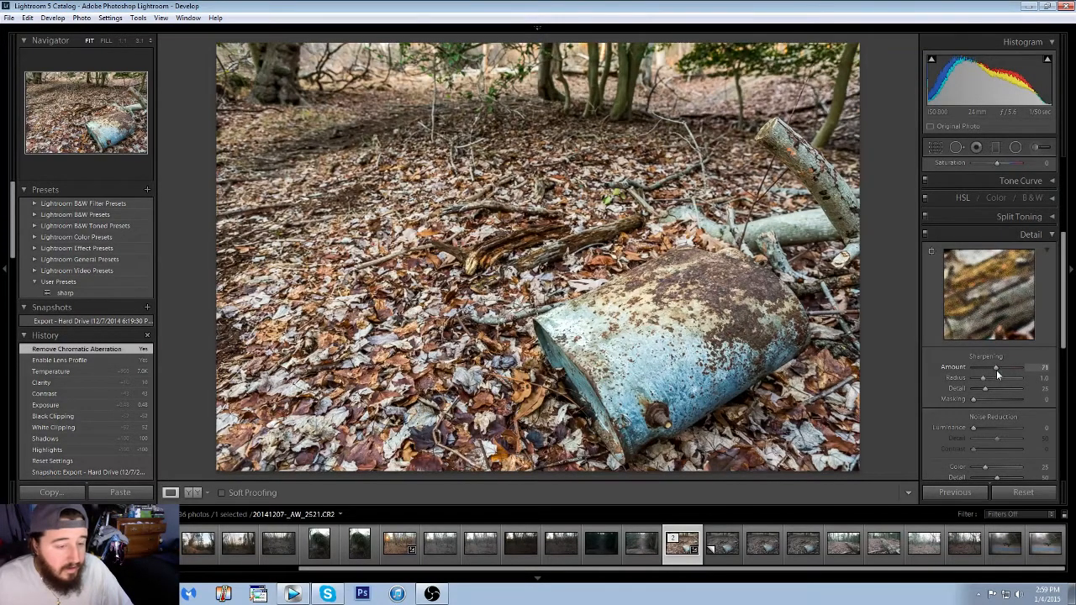
left_click_drag(1020, 366, 993, 366)
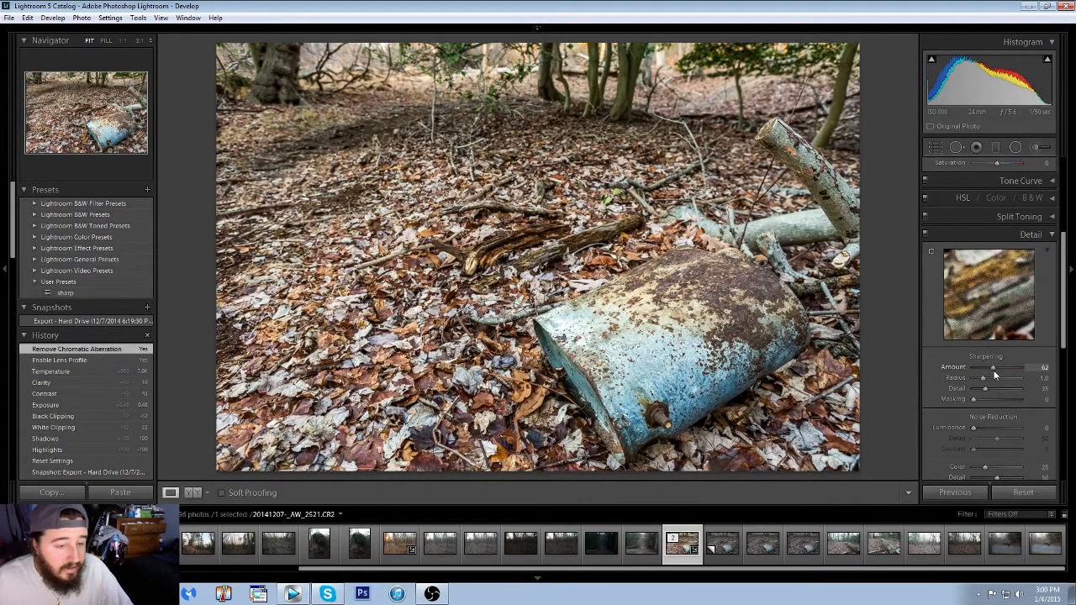
left_click_drag(993, 368, 990, 368)
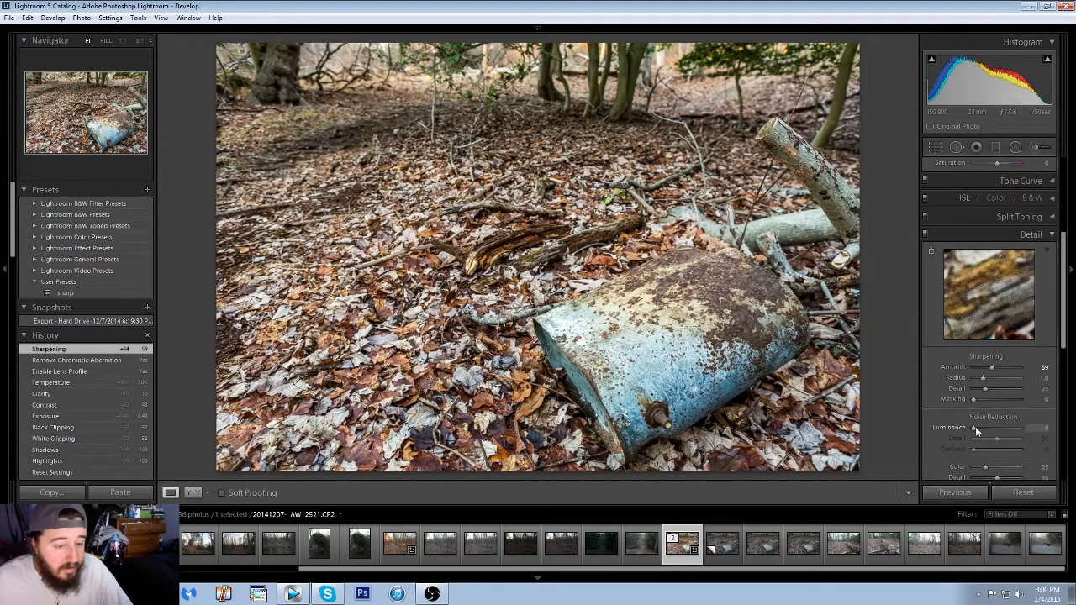
left_click_drag(966, 428, 987, 428)
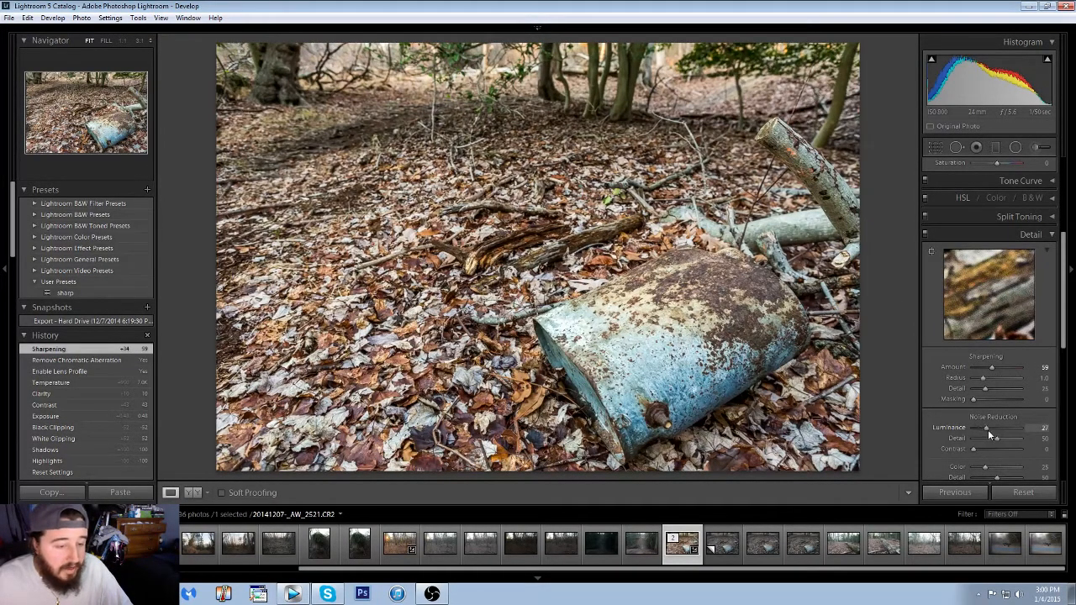
left_click_drag(987, 427, 992, 428)
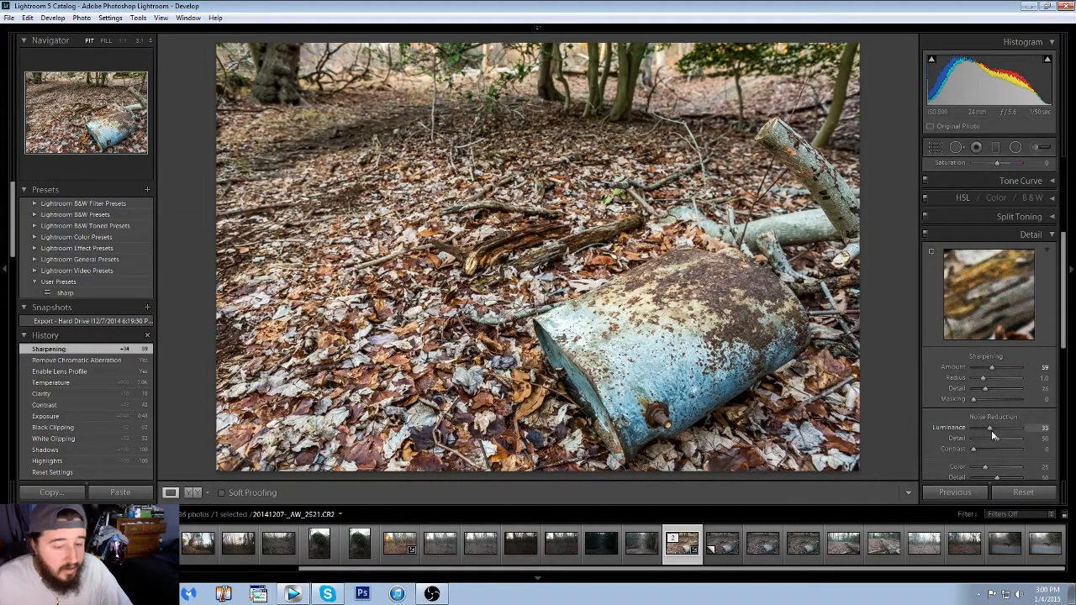
left_click_drag(987, 428, 991, 427)
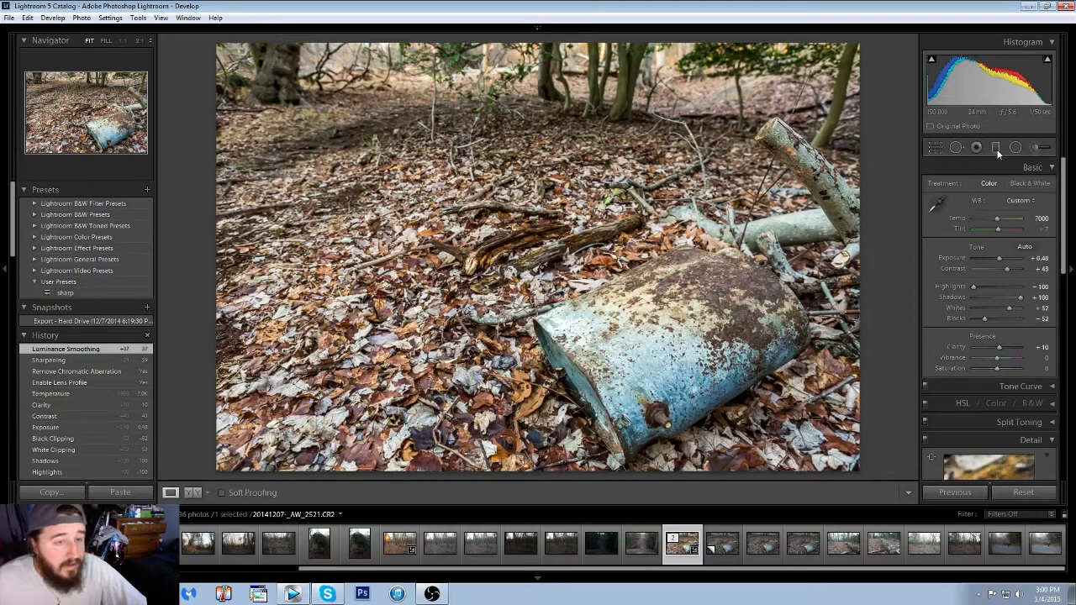
Draw a graduated filter over the top of the image with Exposure -0.38.
left_click(995, 147)
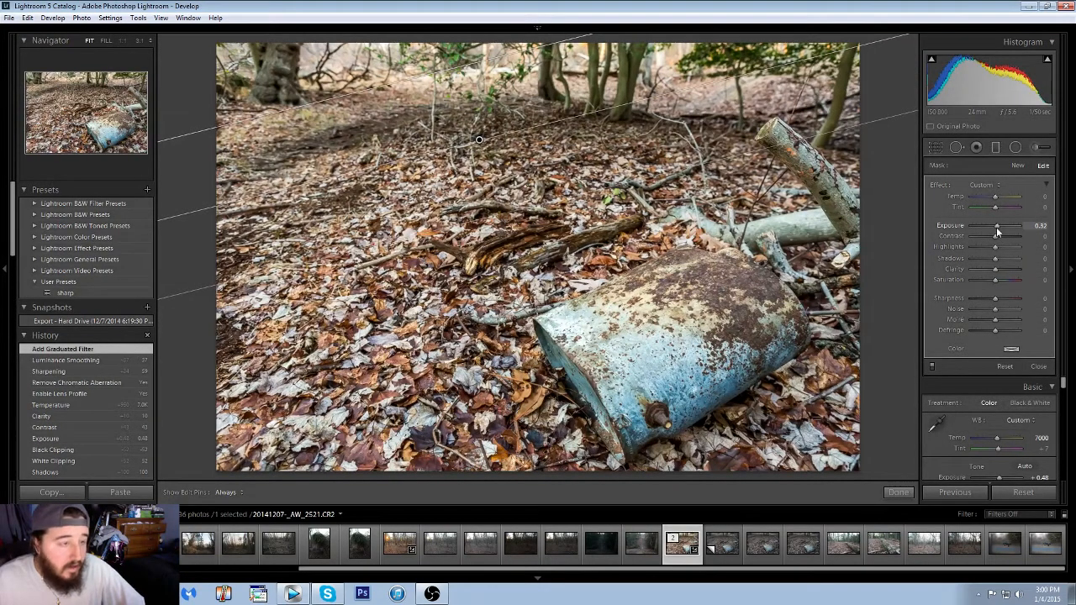
left_click_drag(996, 225, 992, 226)
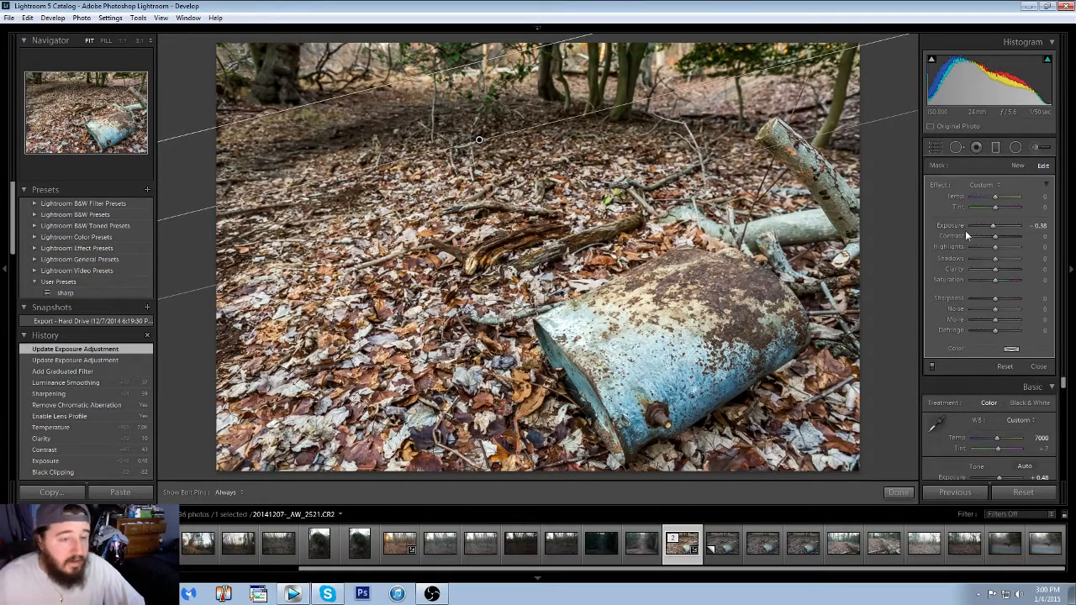
left_click_drag(991, 225, 1008, 226)
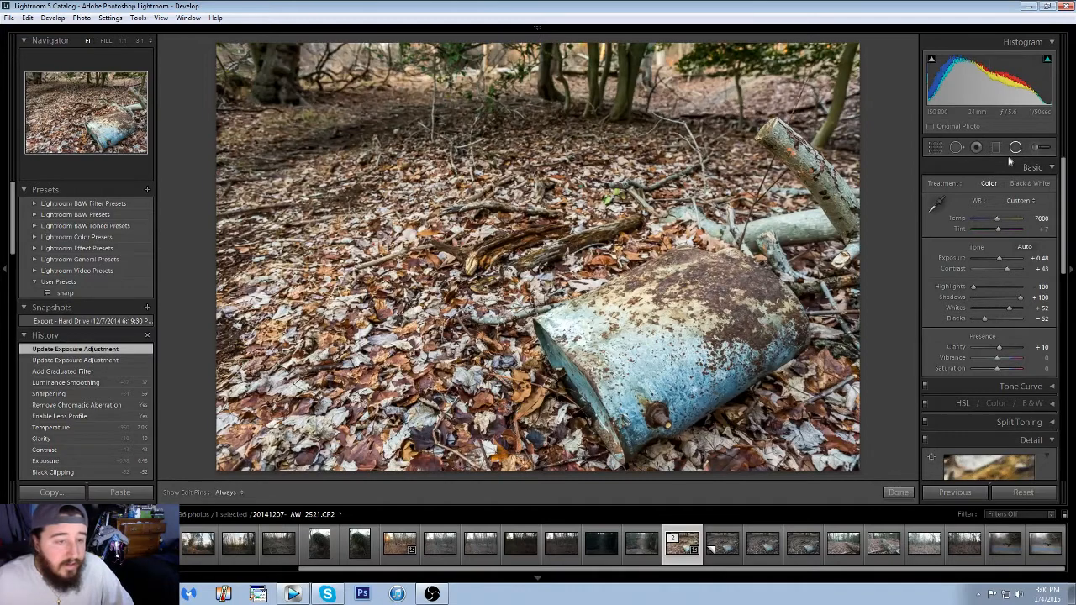
Draw a radial filter around the barrel, invert its mask, and set Exposure -0.19.
left_click(1016, 147)
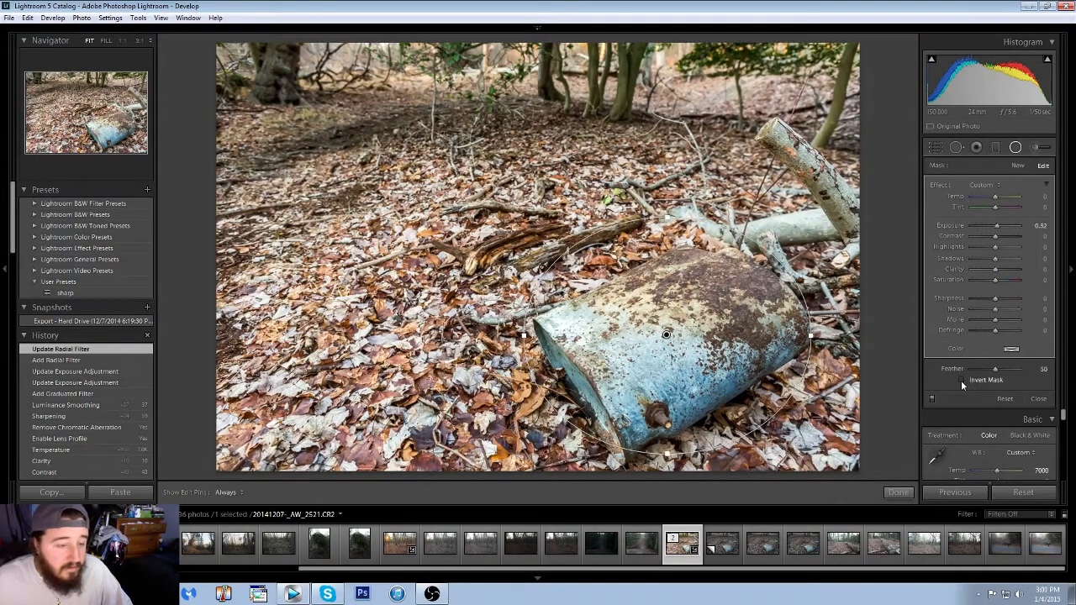
left_click(962, 379)
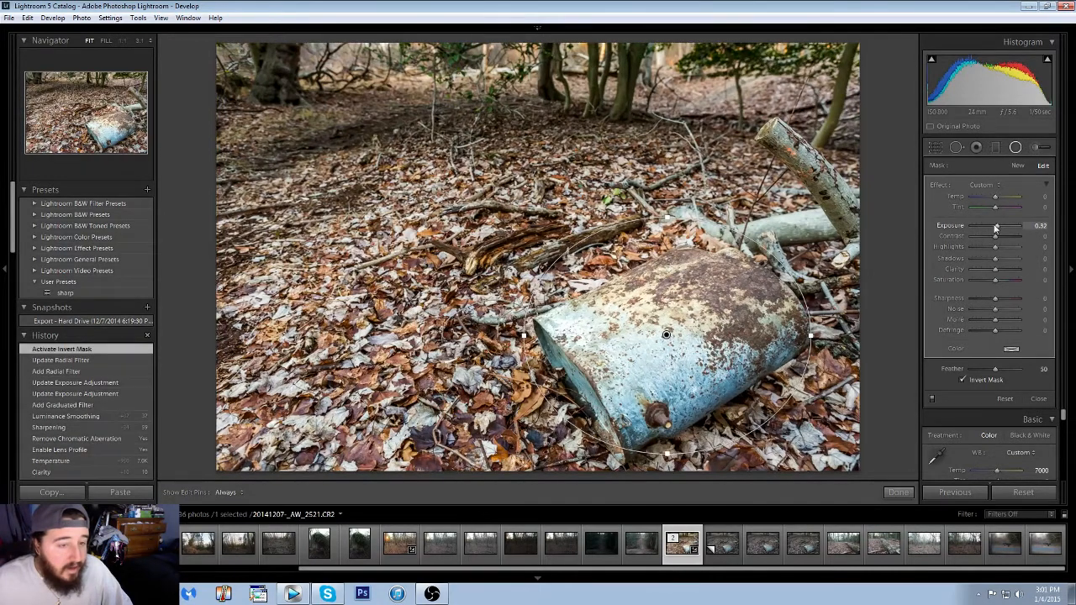
left_click_drag(1000, 225, 994, 226)
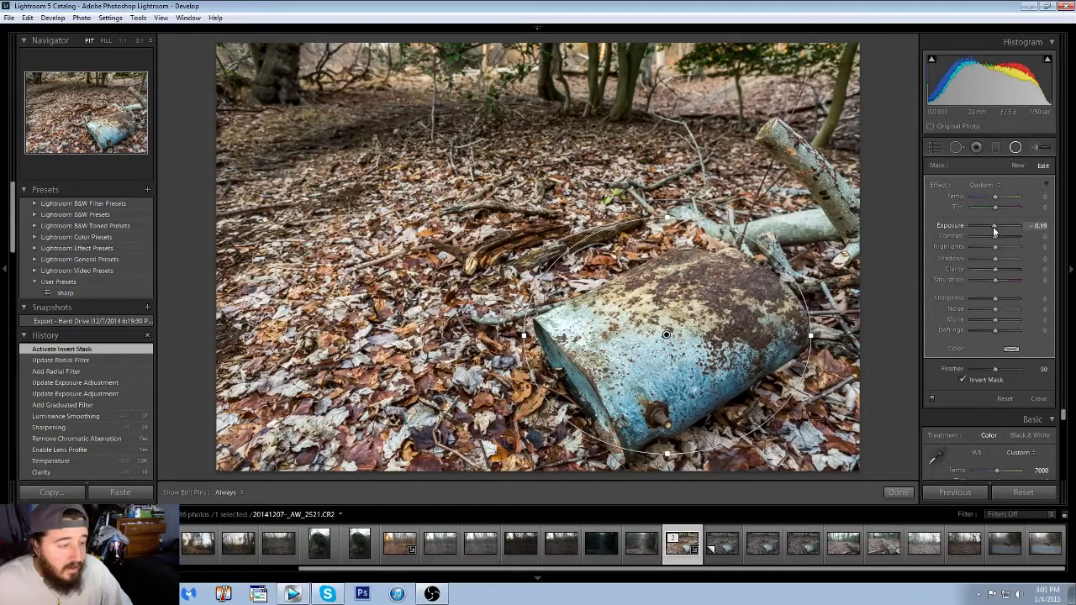
left_click_drag(990, 225, 985, 226)
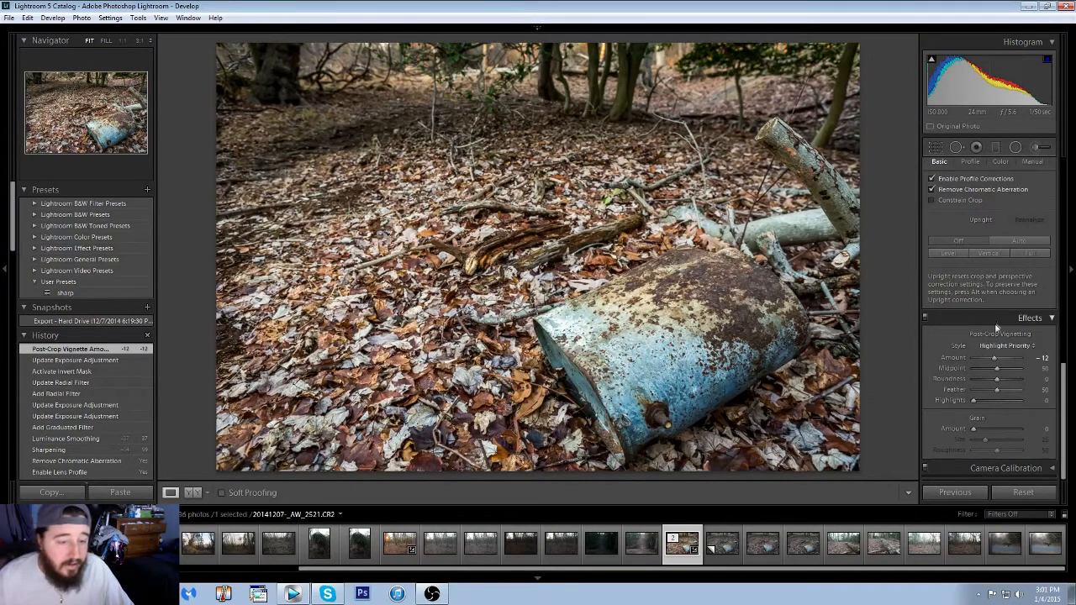
Return to the Basic panel and nudge overall Exposure up to +0.58.
left_click(1031, 166)
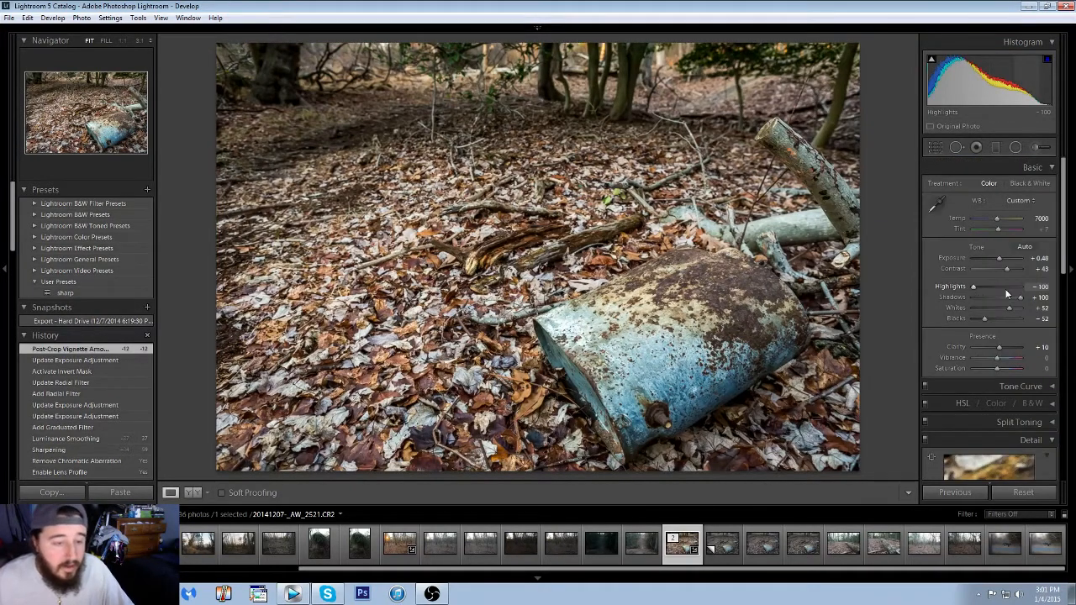
mouse_move(1000, 258)
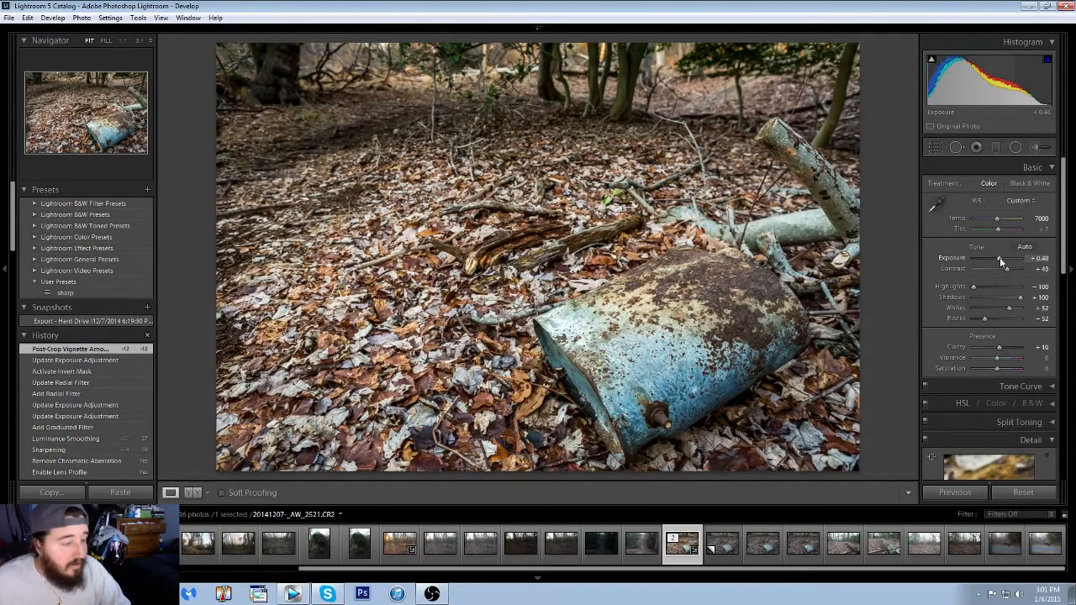
left_click_drag(999, 258, 1002, 258)
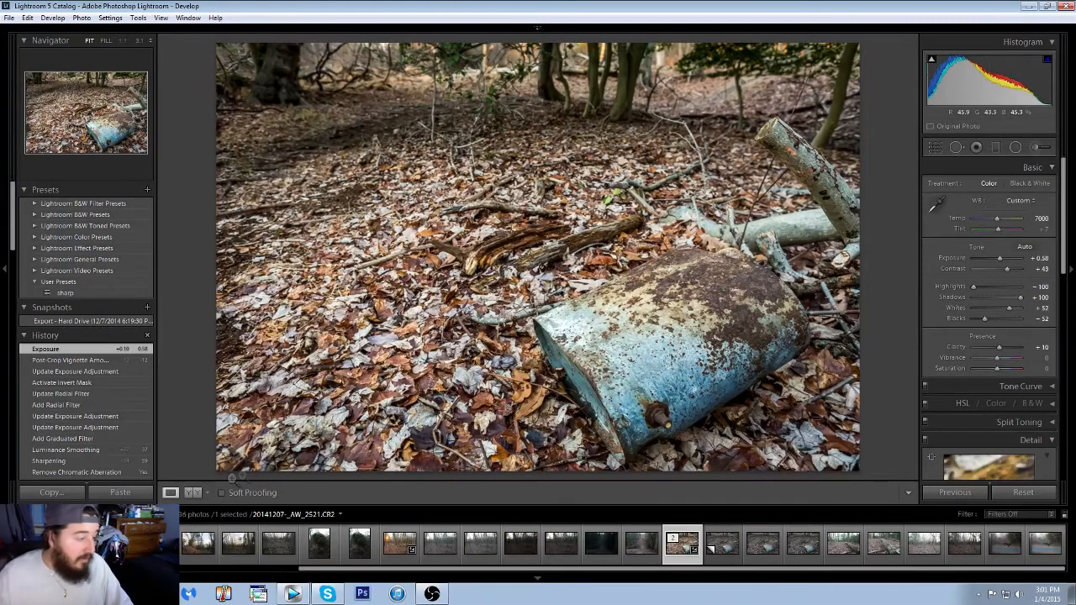
Show the barrel photo's Before/After split, return to Loupe, then display the unedited Before image.
left_click(192, 492)
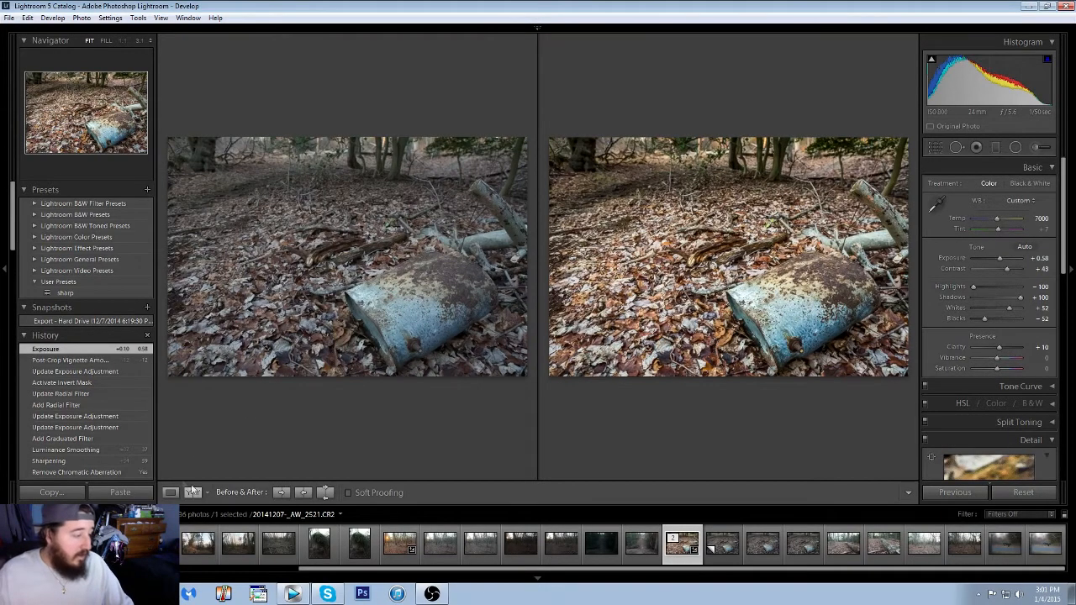
left_click(170, 492)
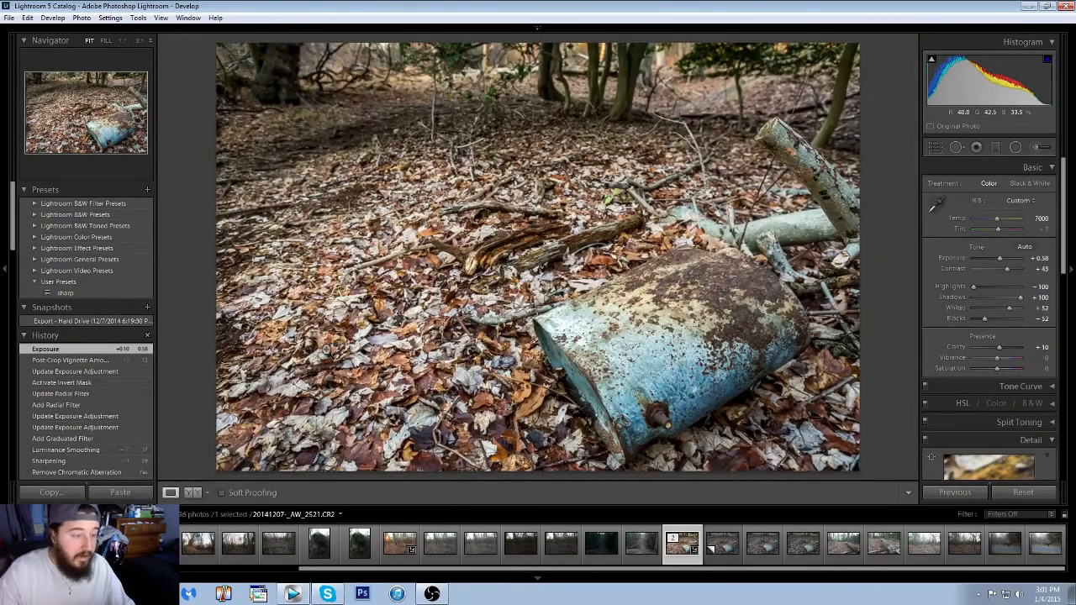
left_click(170, 492)
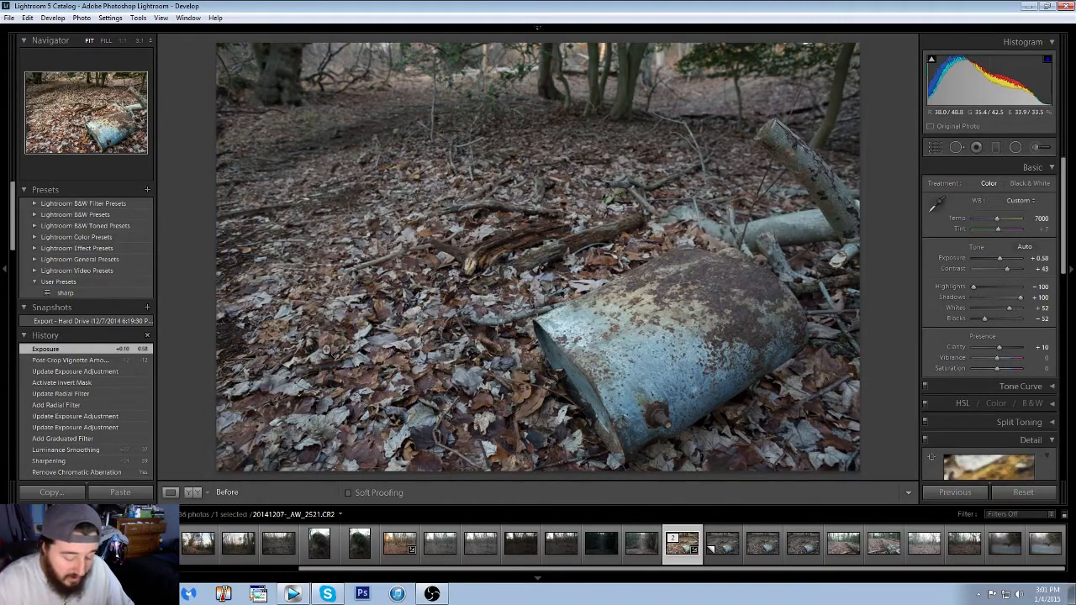